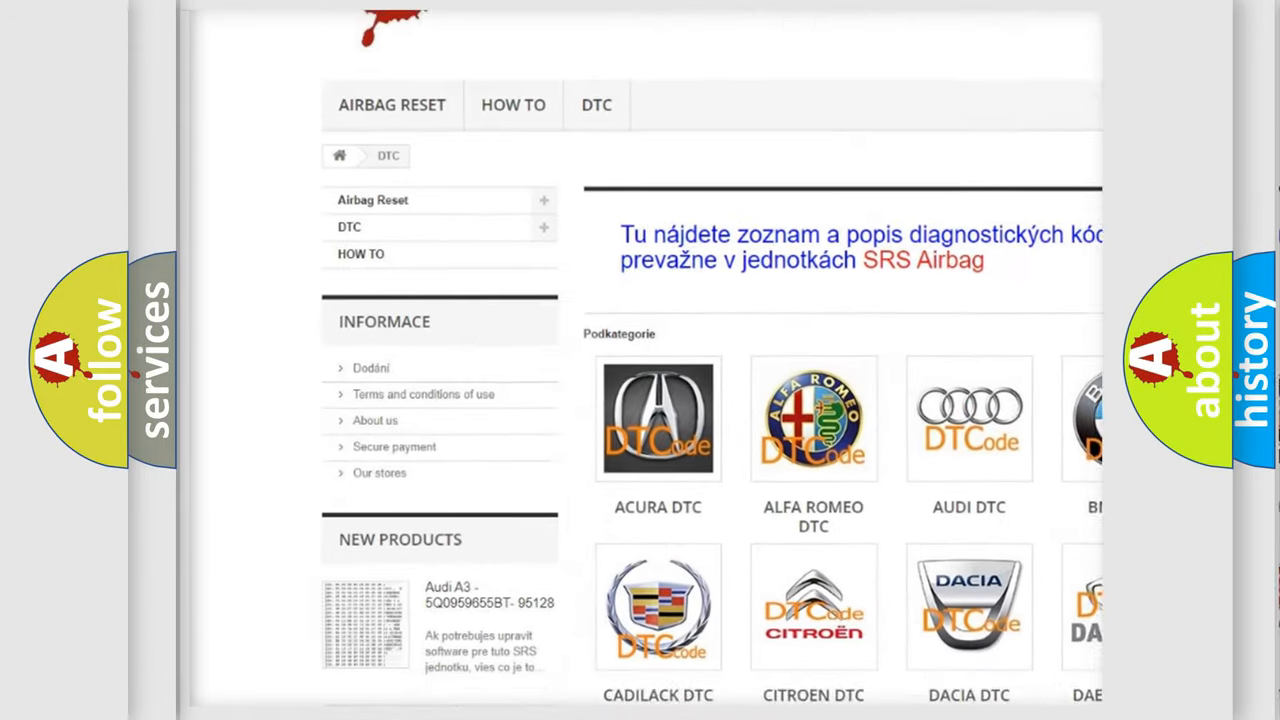
pyautogui.scroll(-3)
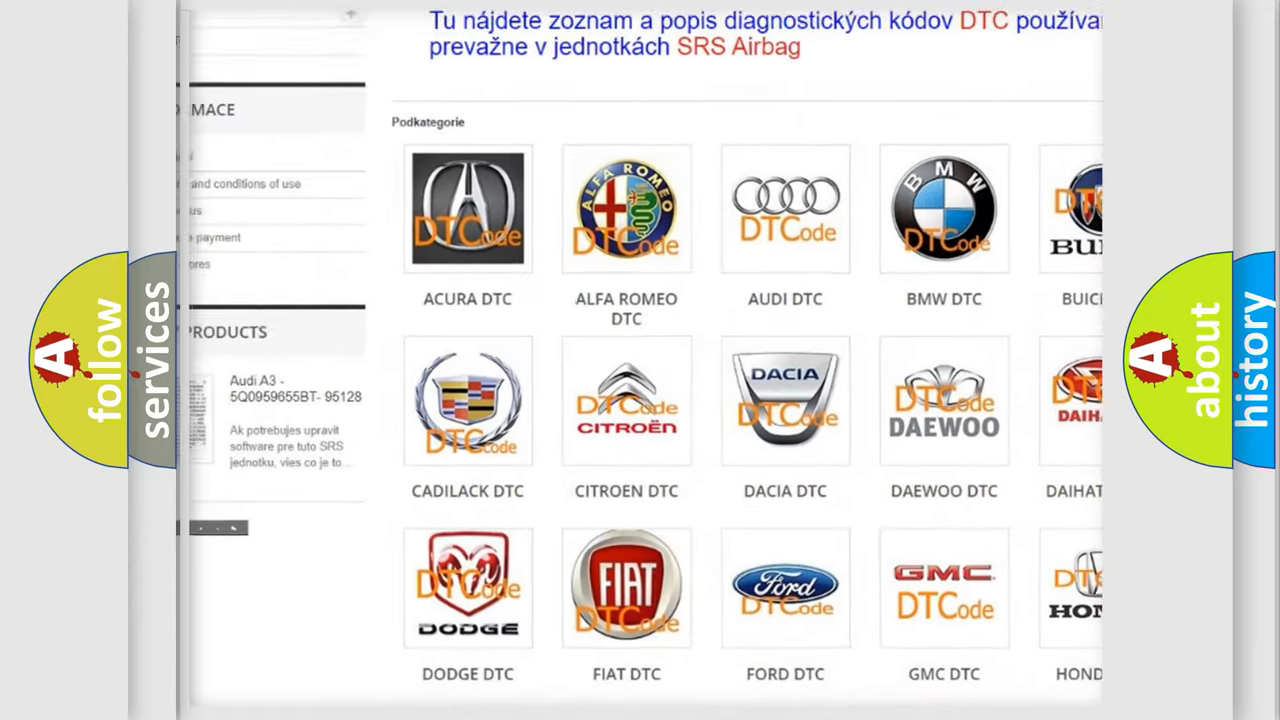